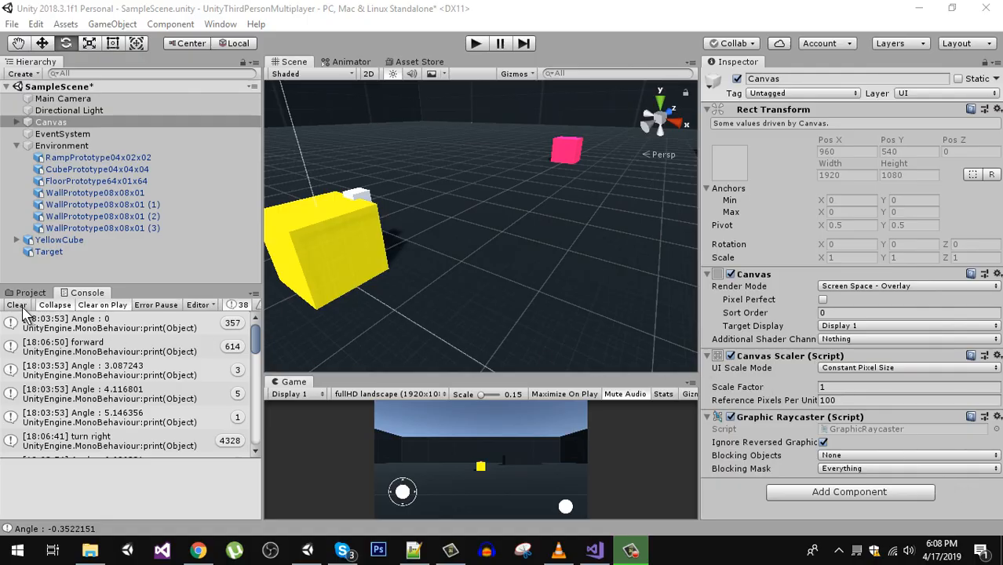
# Clear the earlier angle and turn-direction log entries from the Console window
pyautogui.click(16, 304)
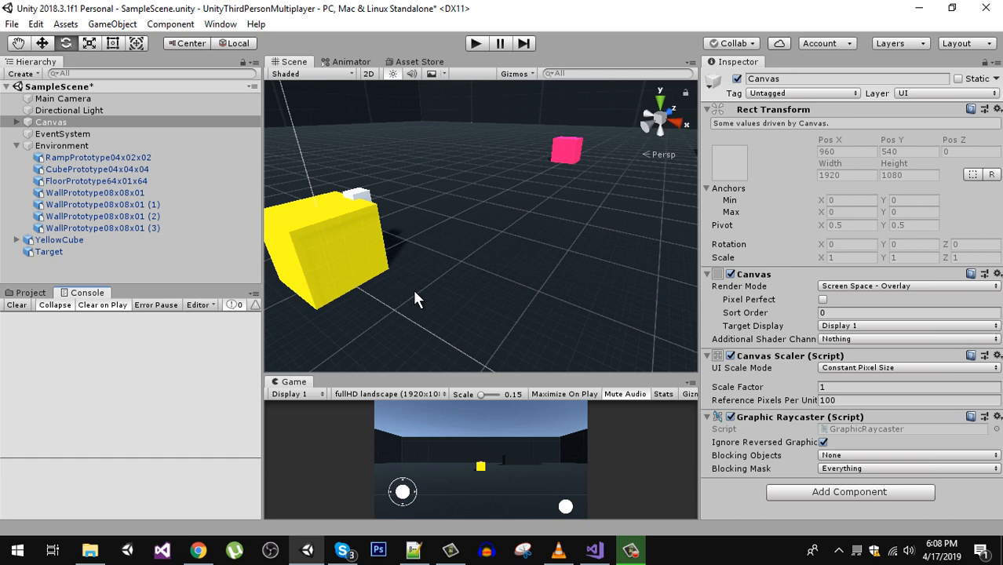
pyautogui.moveTo(436, 444)
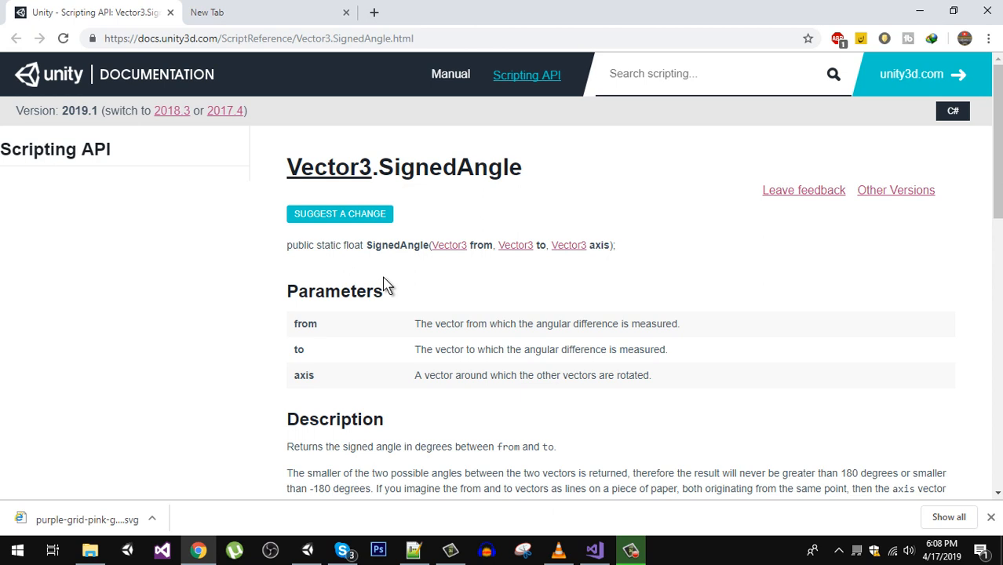
pyautogui.moveTo(450, 192)
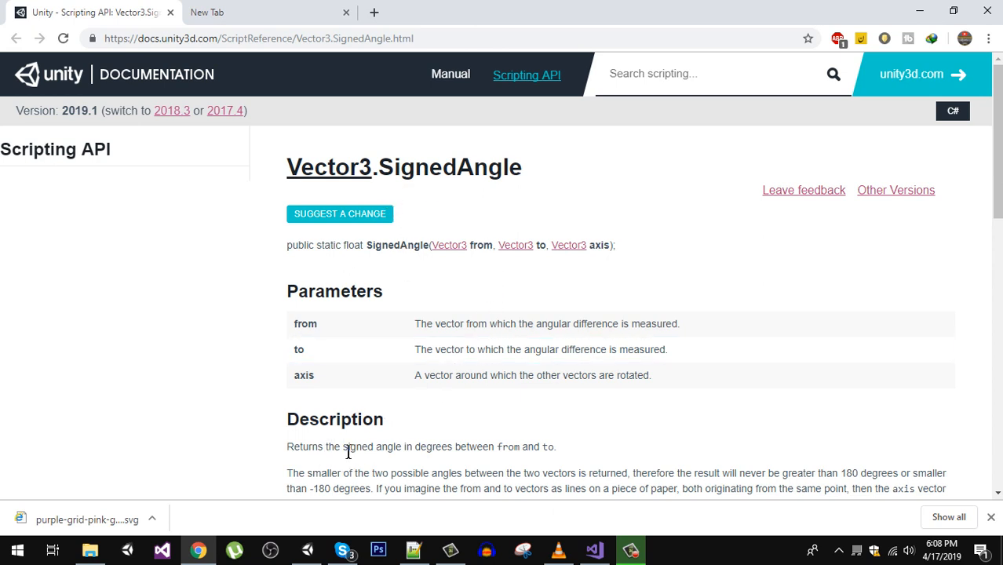
pyautogui.moveTo(493, 452)
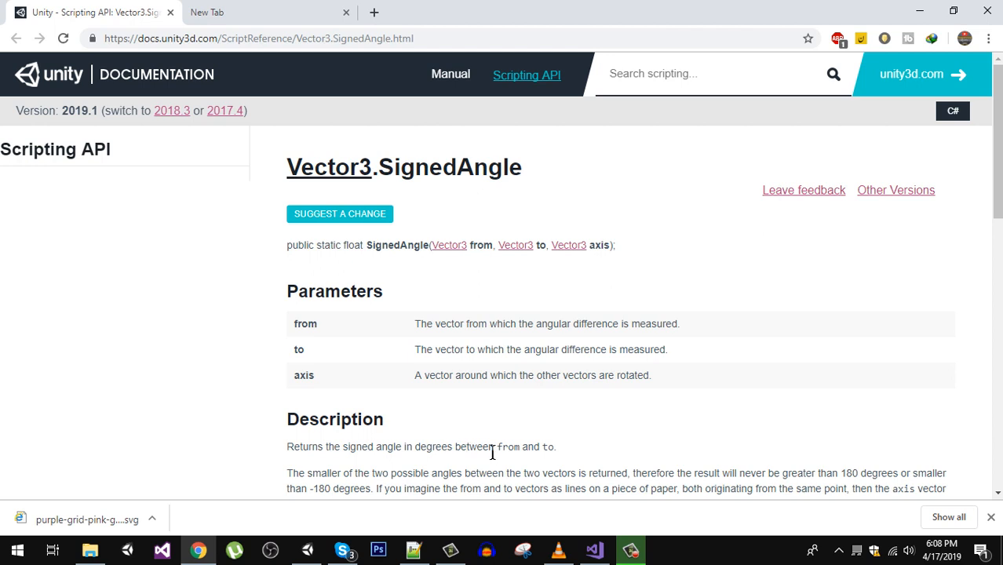
pyautogui.moveTo(576, 406)
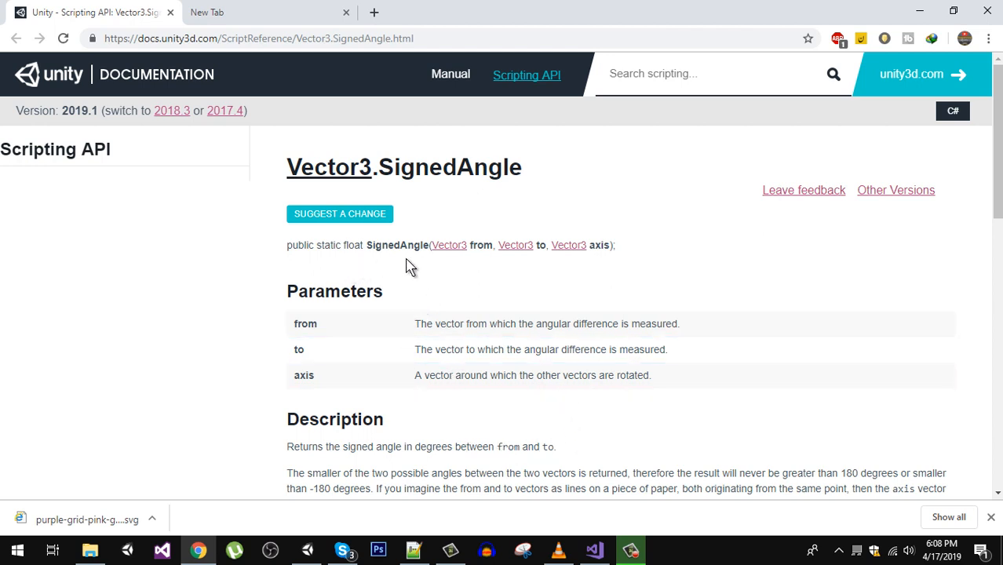
pyautogui.moveTo(464, 257)
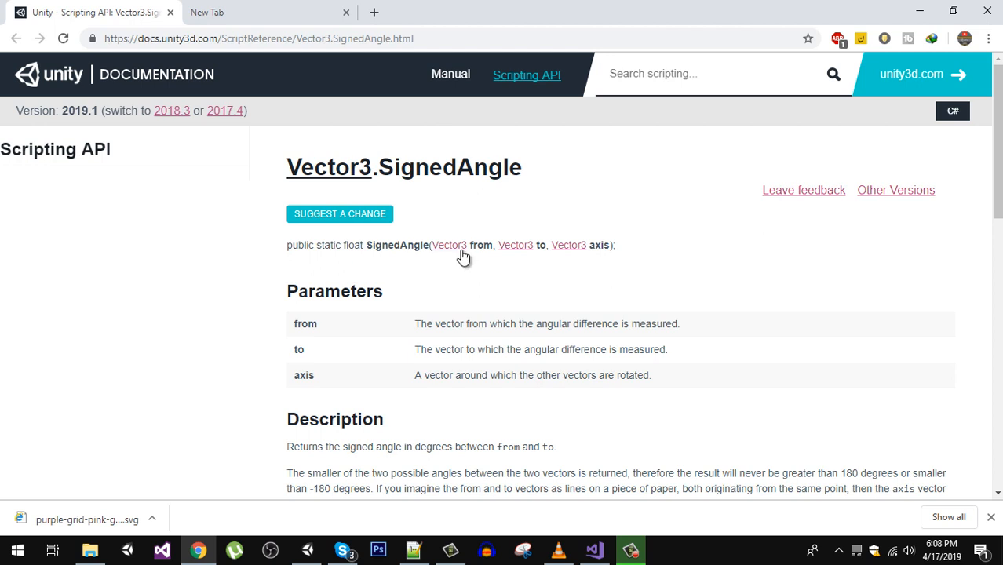
pyautogui.moveTo(611, 262)
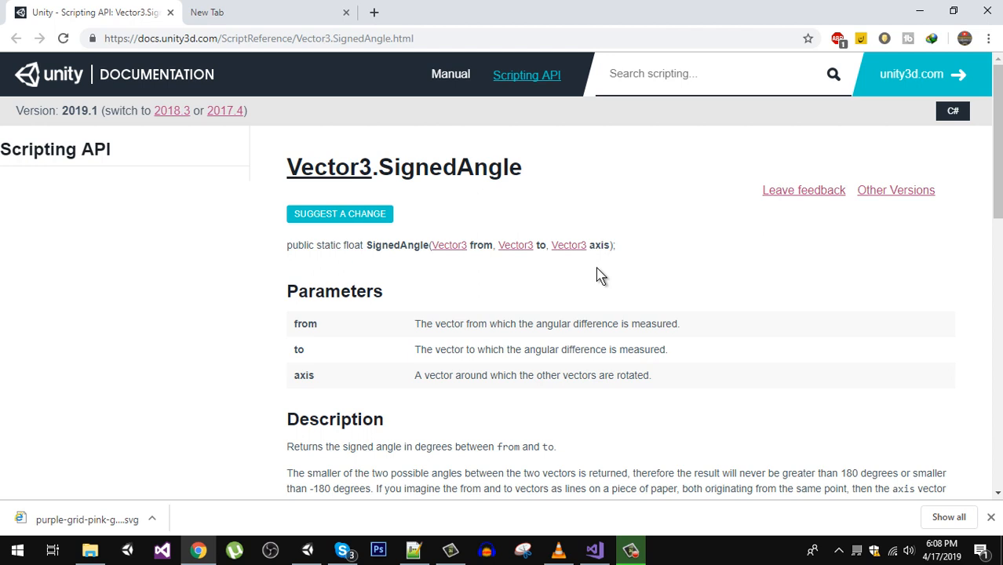
pyautogui.moveTo(468, 540)
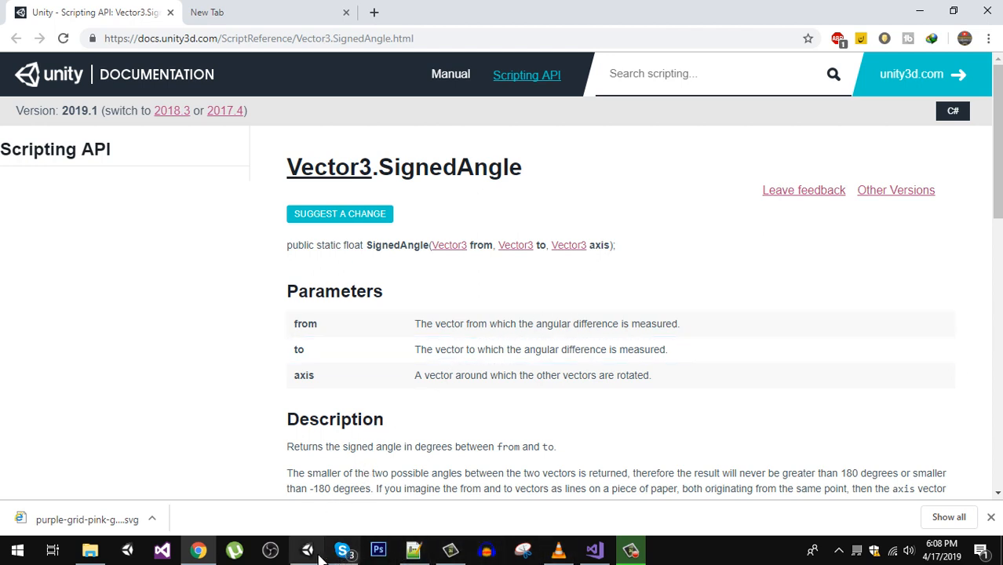
# Return to the Unity editor after reviewing the Vector3.SignedAngle reference page
pyautogui.click(307, 550)
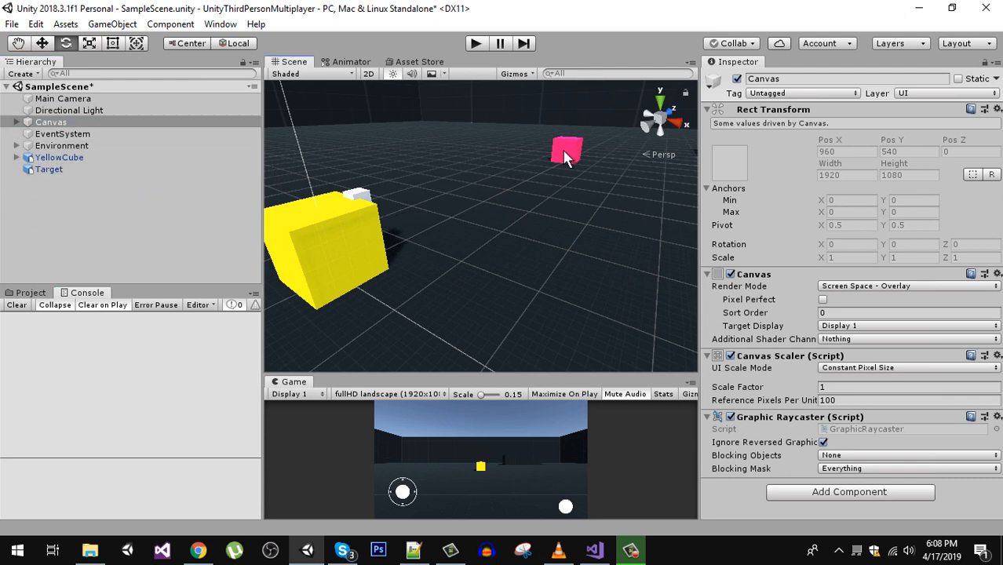
pyautogui.click(338, 243)
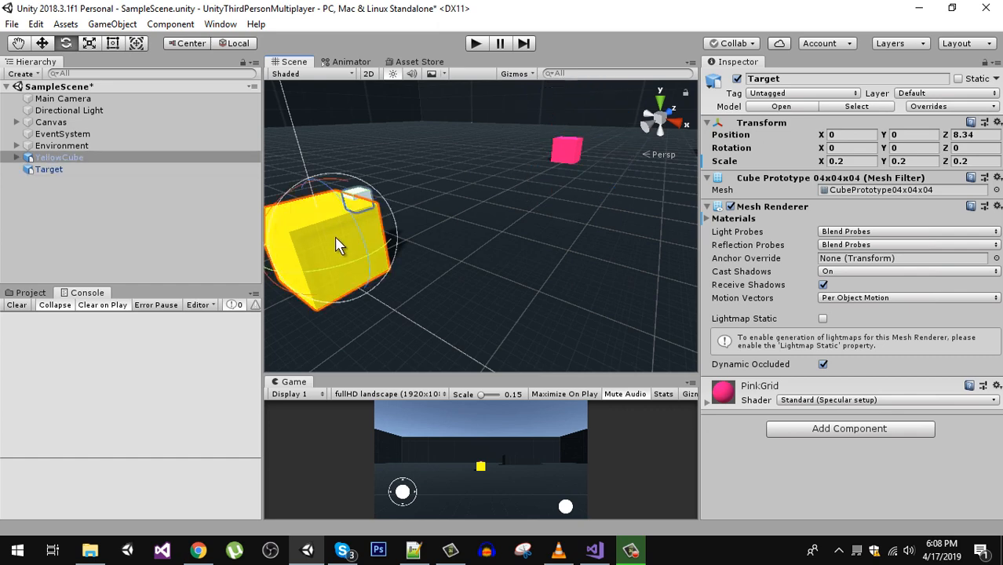
pyautogui.click(59, 158)
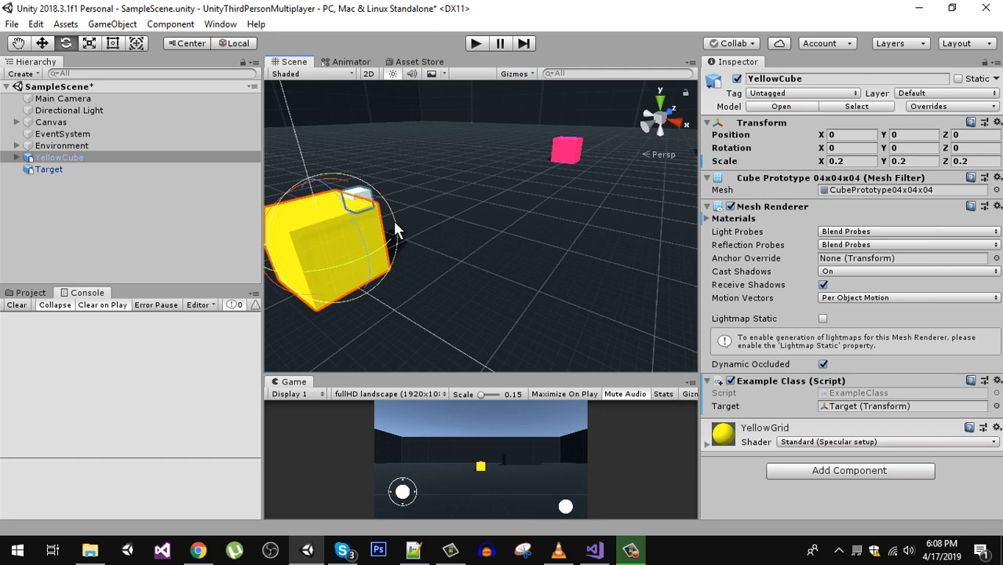
pyautogui.moveTo(458, 189)
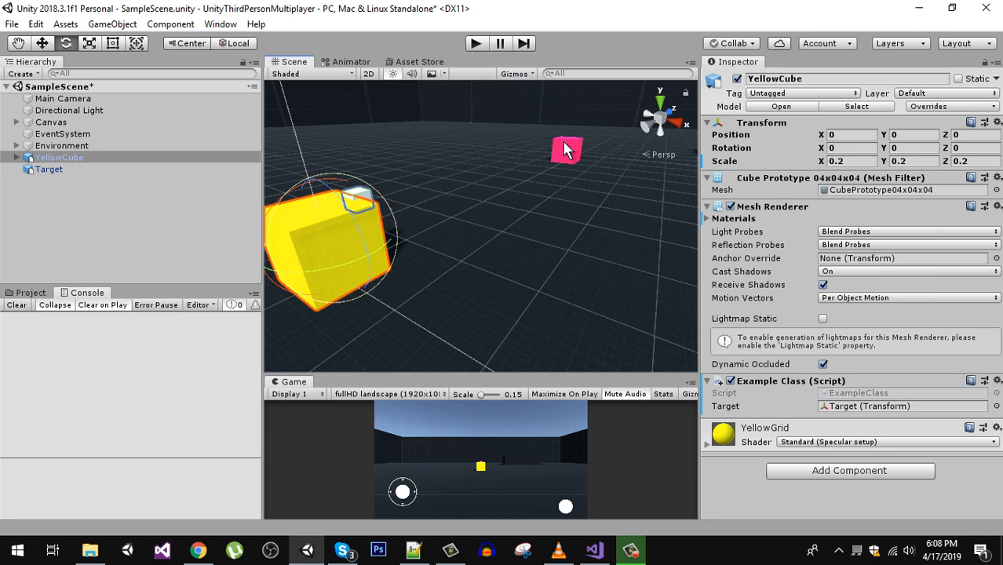
pyautogui.click(49, 169)
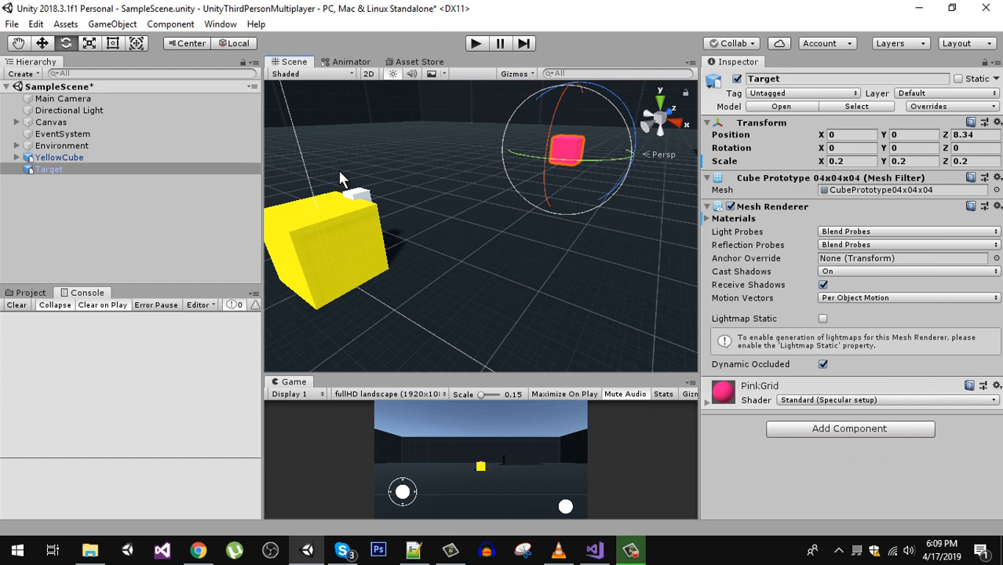
pyautogui.moveTo(367, 202)
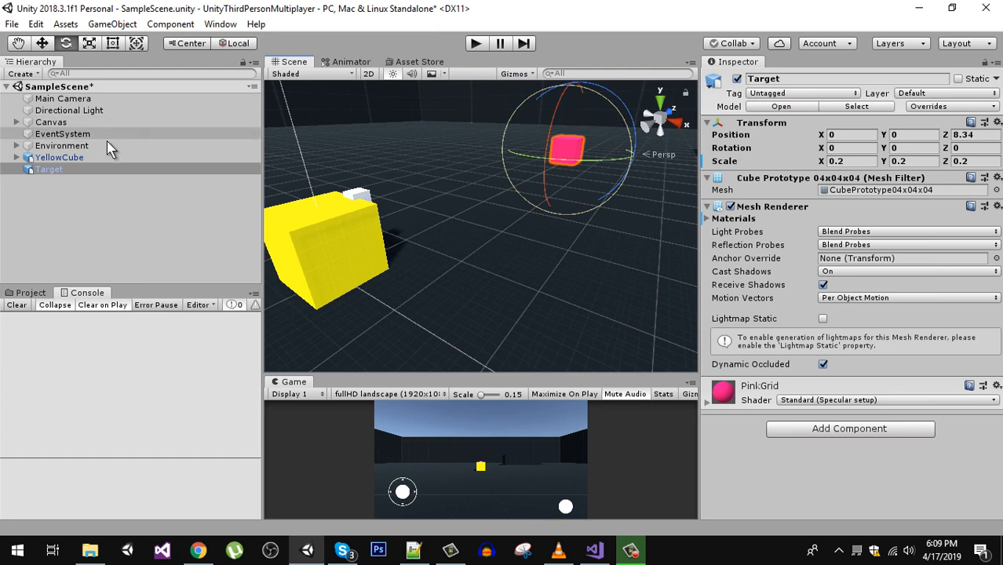
pyautogui.click(59, 157)
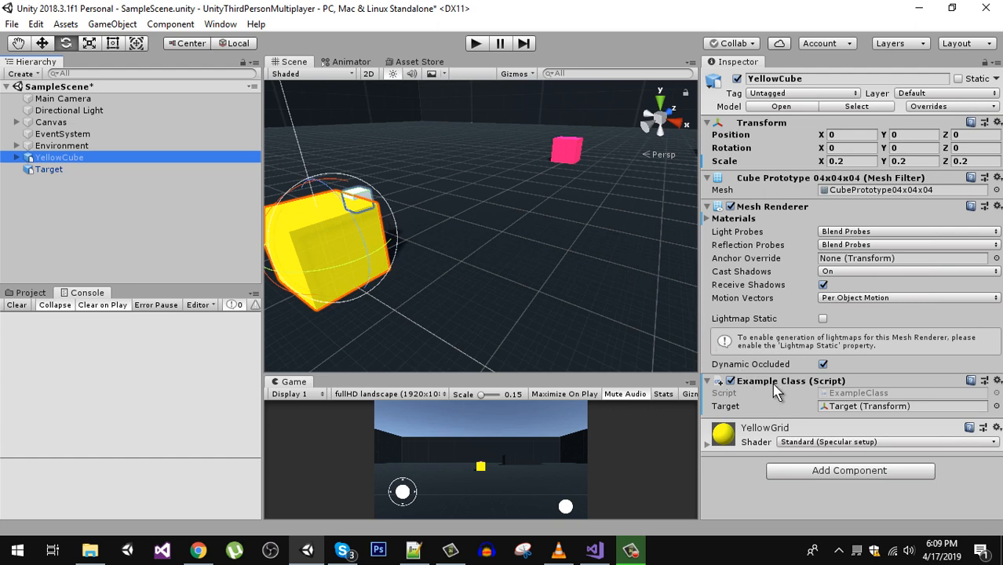
pyautogui.moveTo(852, 397)
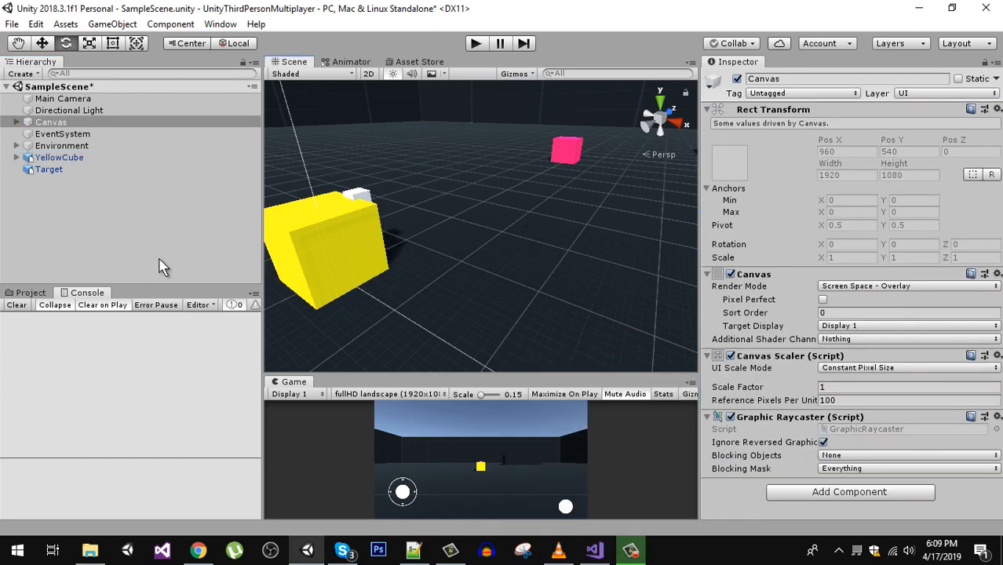
pyautogui.moveTo(476, 43)
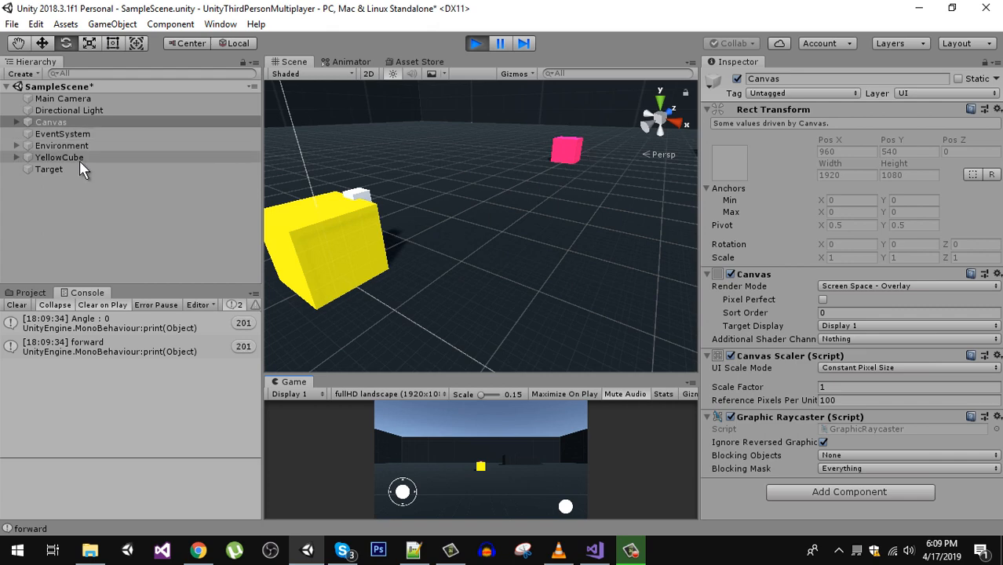
# Select YellowCube in the Hierarchy to inspect its rotation while playing
pyautogui.click(60, 157)
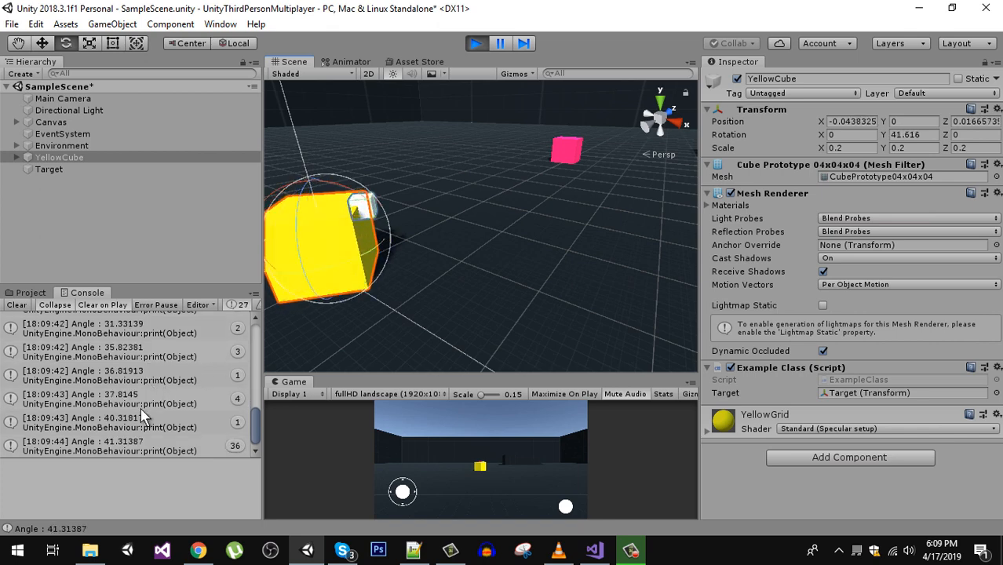
pyautogui.moveTo(680, 260)
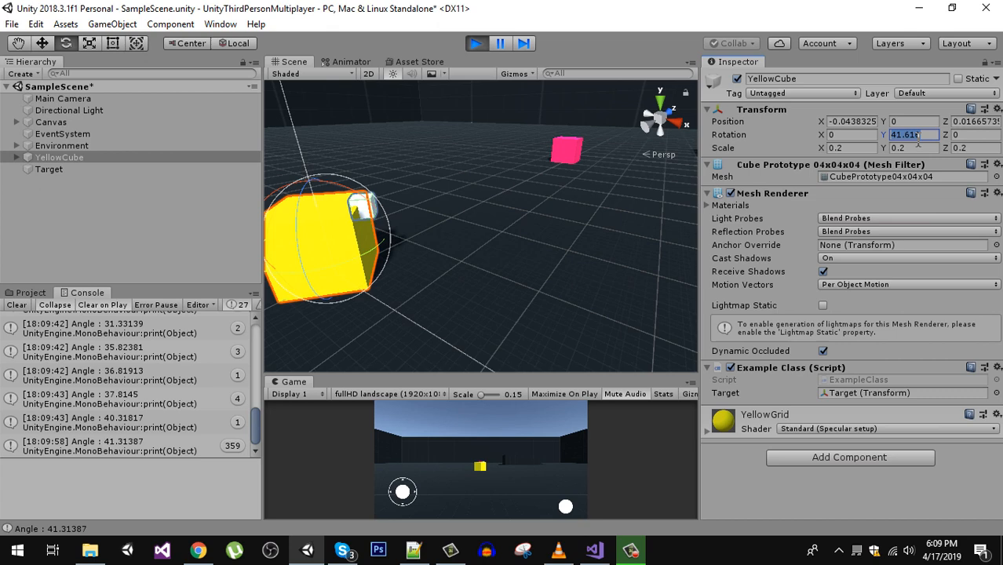
# Enter 90 as YellowCube's Y rotation, then bring up ExampleClass in Visual Studio
pyautogui.write('90')
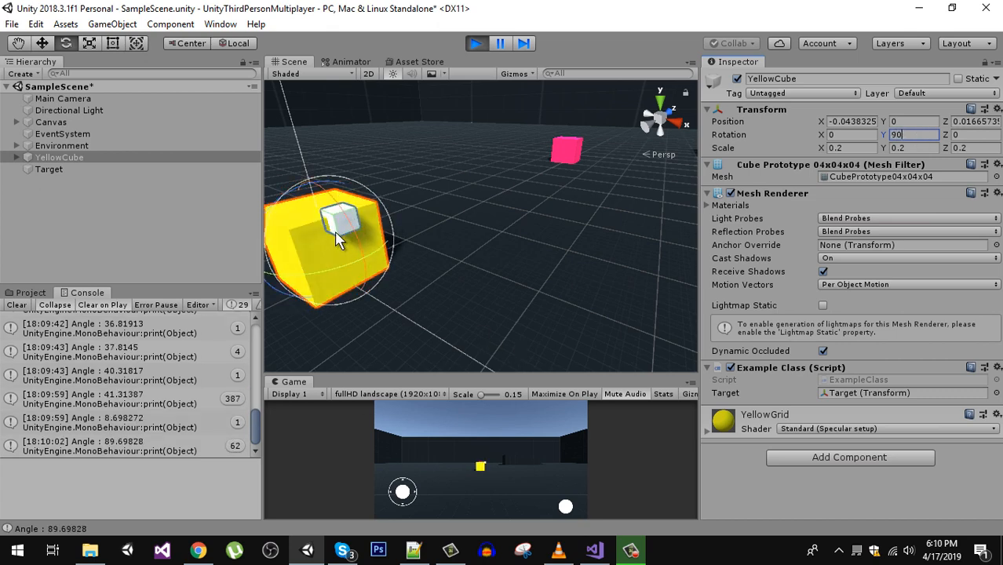
pyautogui.moveTo(408, 310)
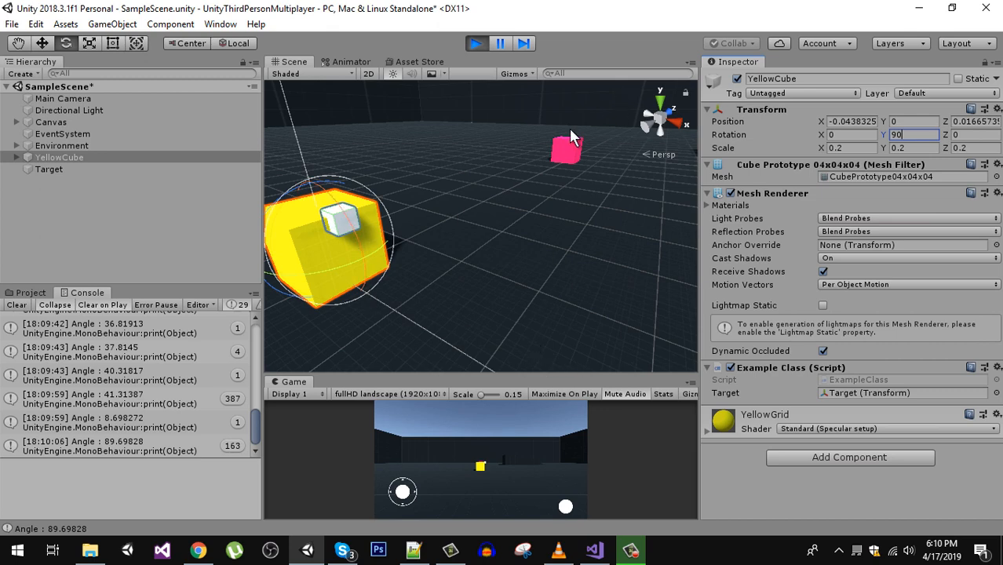
pyautogui.moveTo(621, 125)
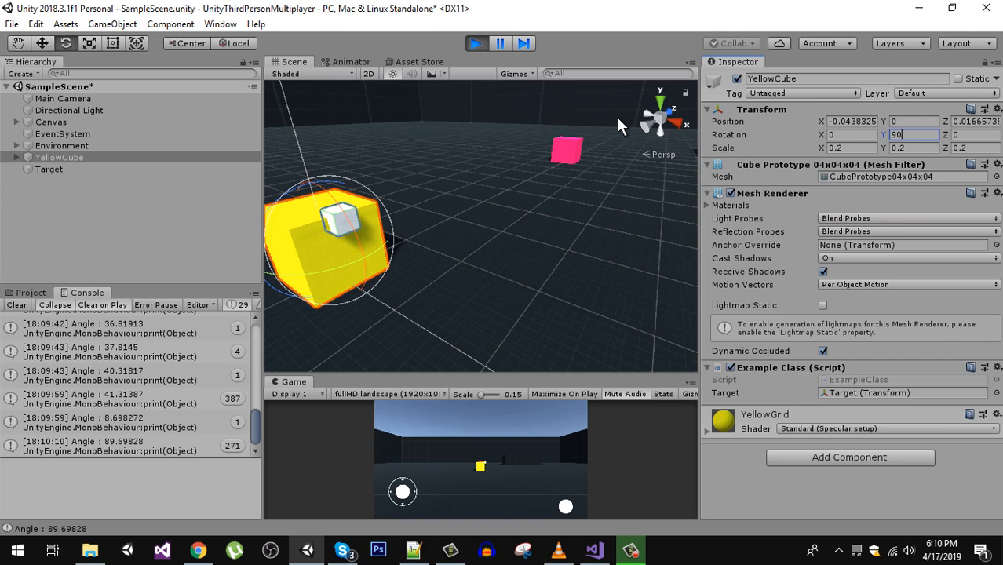
pyautogui.moveTo(308, 320)
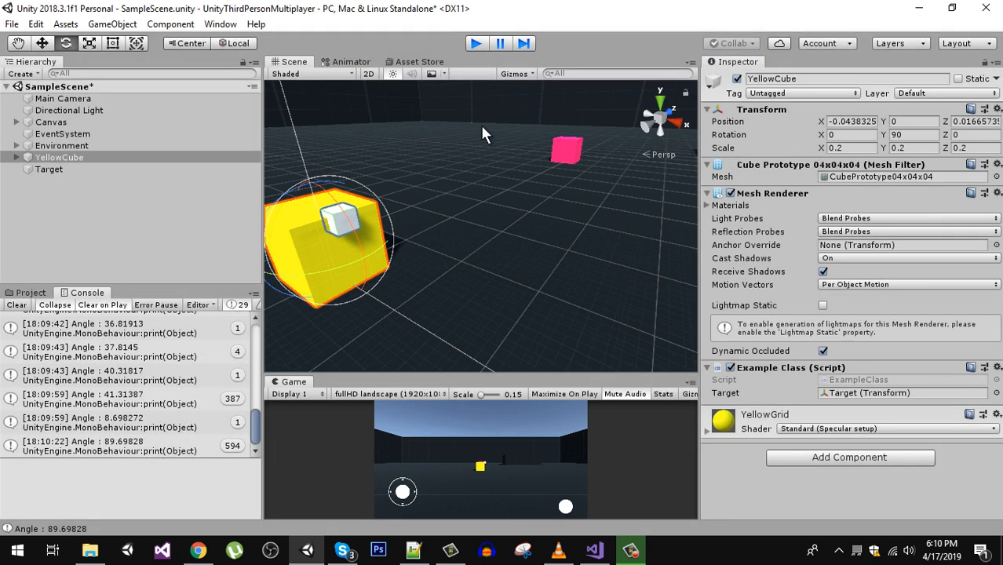
pyautogui.click(594, 549)
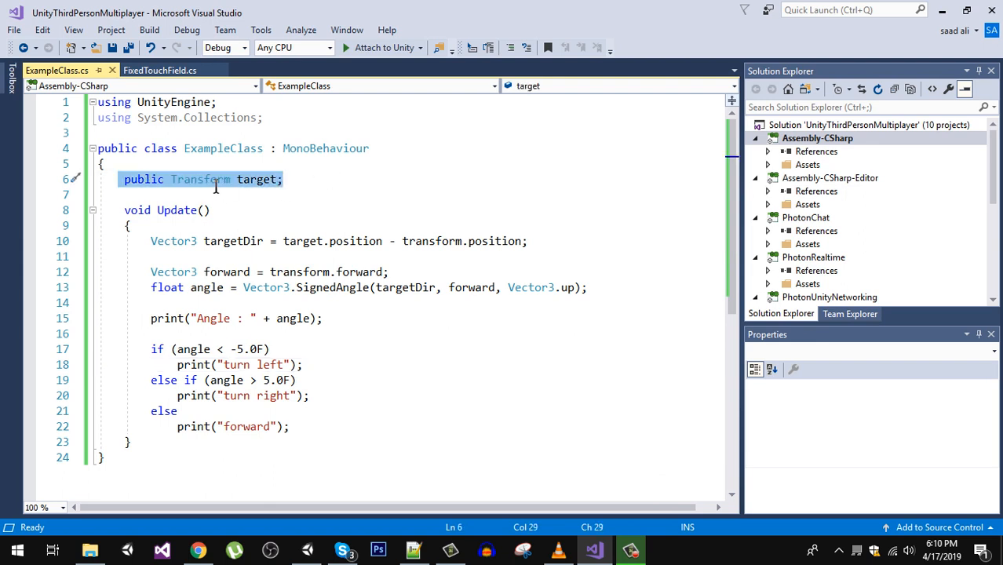
pyautogui.moveTo(258, 179)
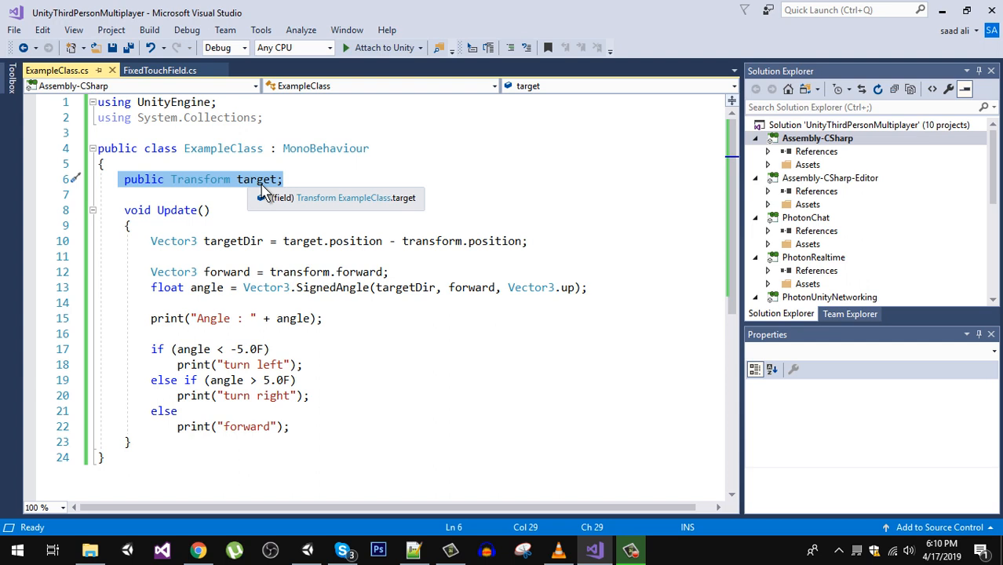
pyautogui.moveTo(152, 241)
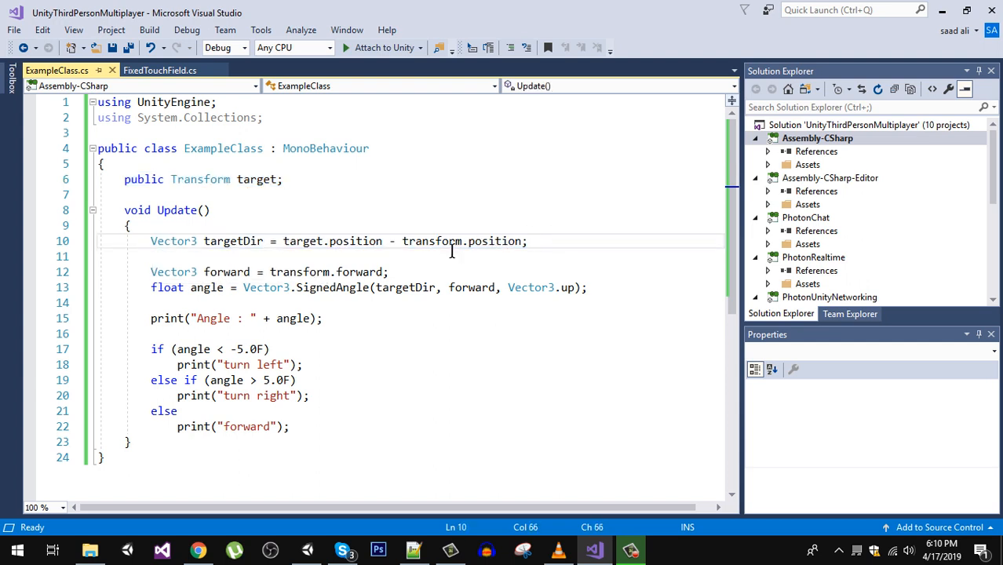
pyautogui.moveTo(302, 241)
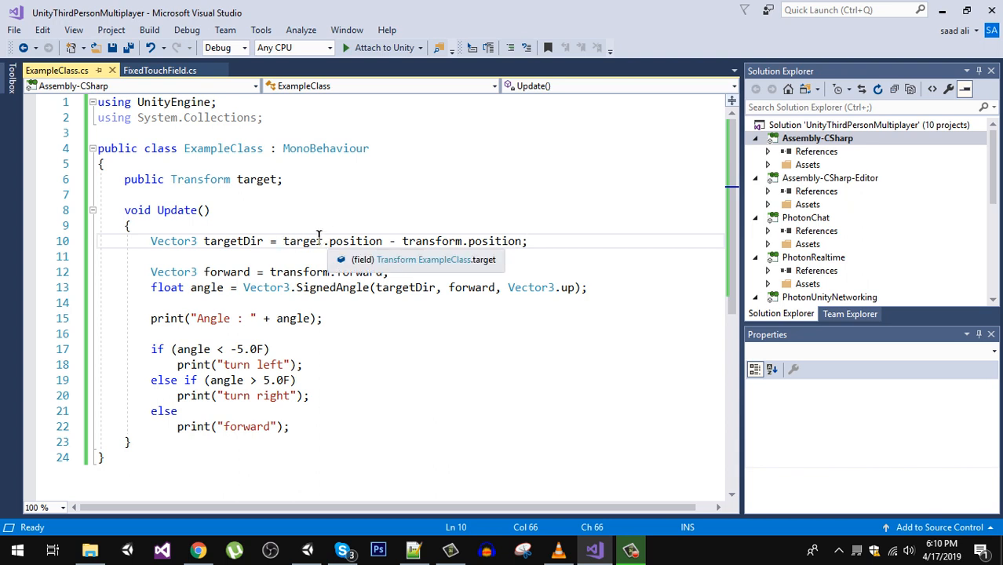
pyautogui.moveTo(303, 241)
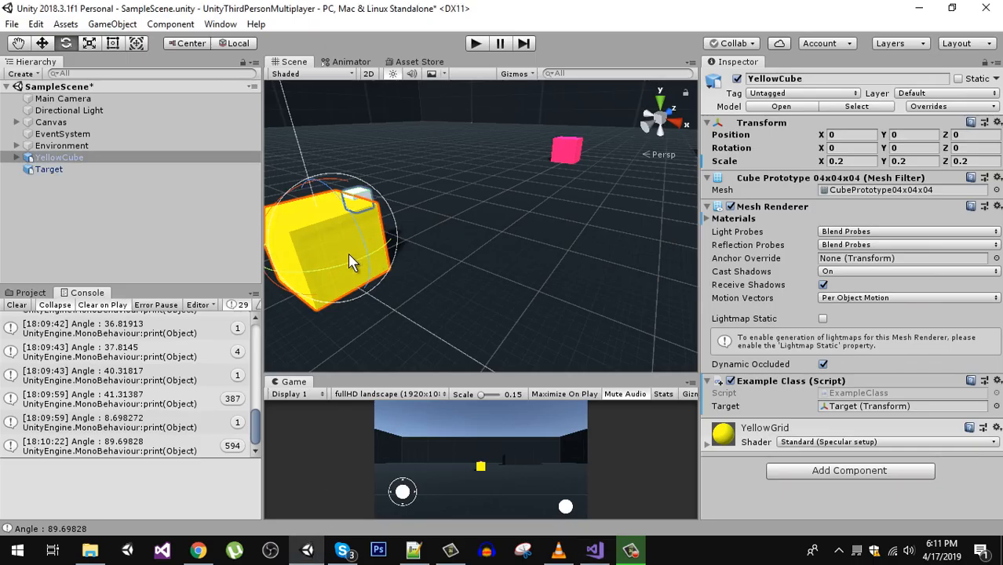
pyautogui.moveTo(369, 263)
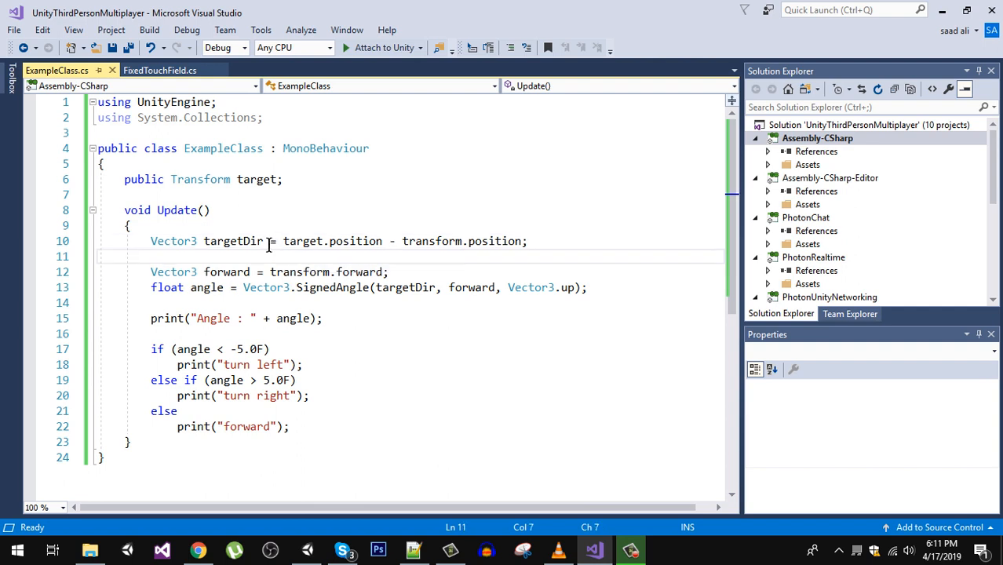
# Type print(target) on line 11 of ExampleClass.cs
pyautogui.write('print')
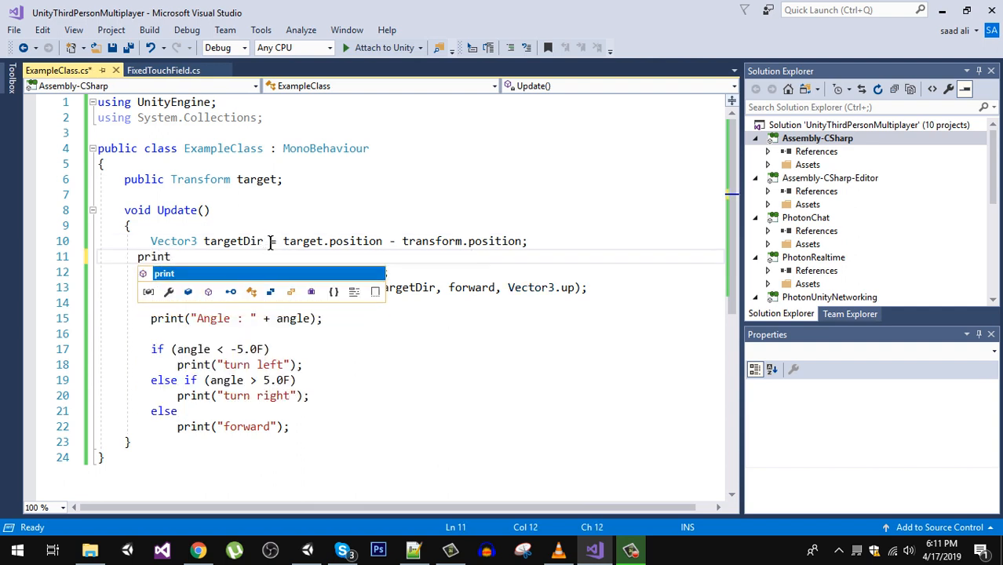
pyautogui.write('(target')
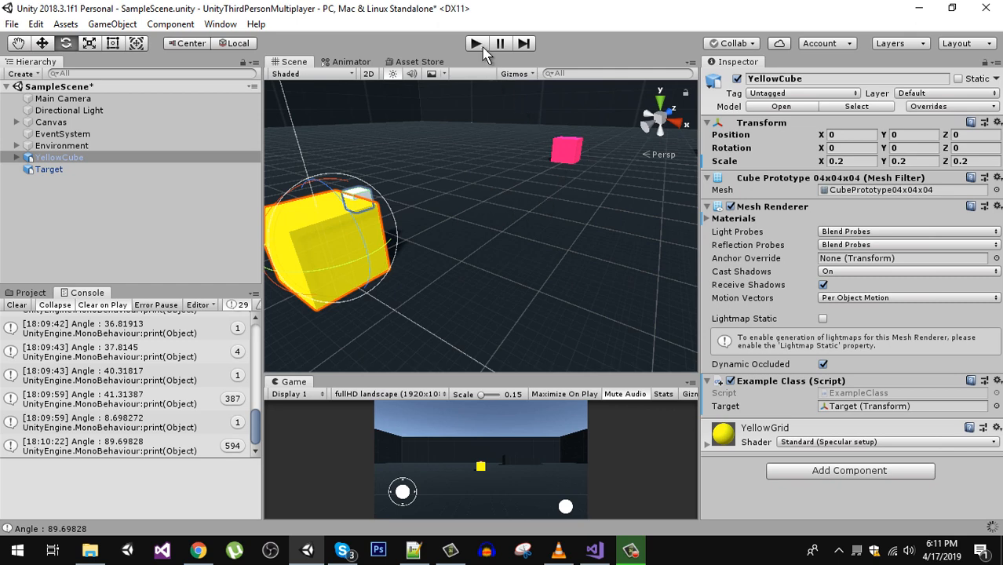
pyautogui.moveTo(477, 49)
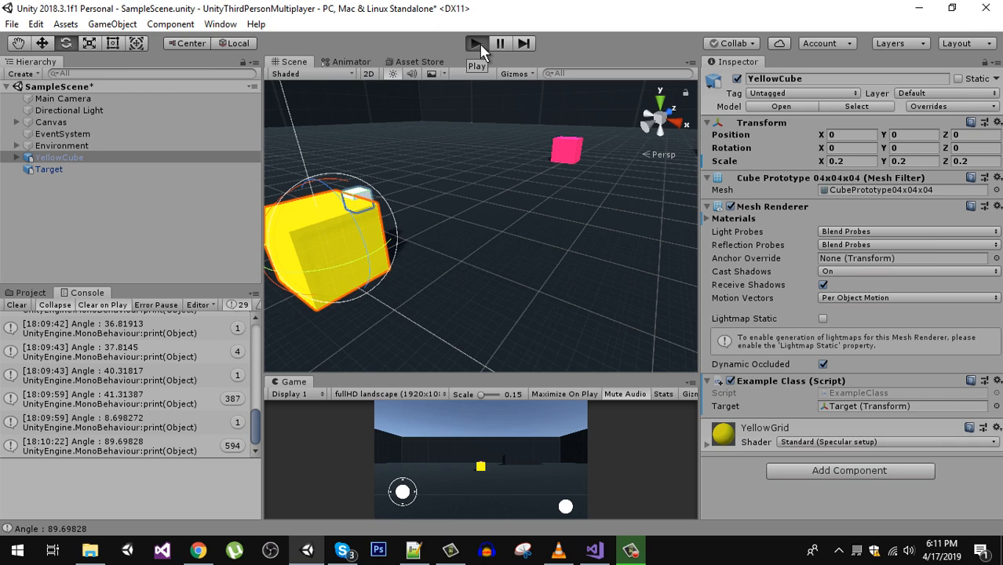
# Run the scene and select a Hierarchy object as the Console logs (0, 0, 8.3), 0, forward
pyautogui.click(477, 43)
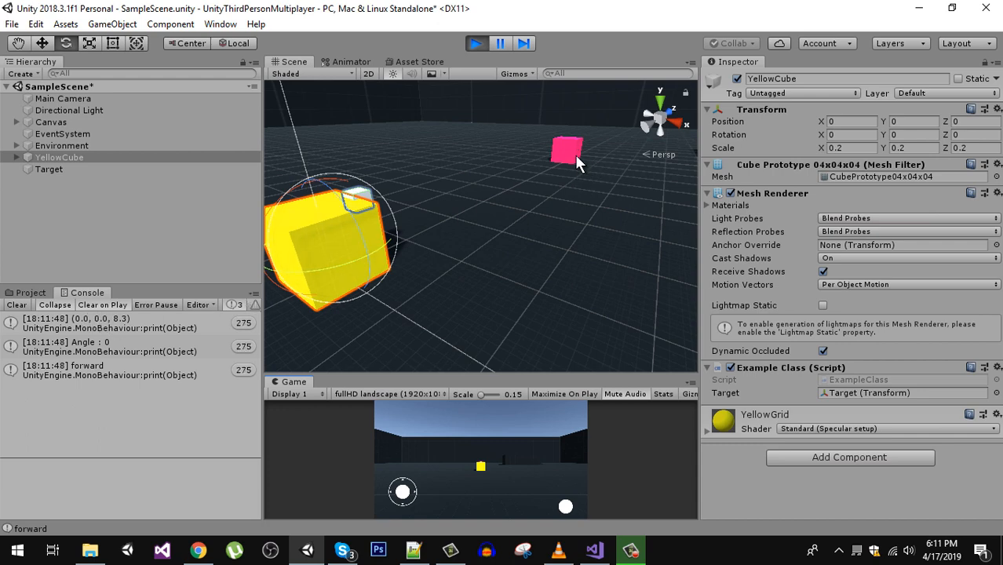
pyautogui.click(48, 169)
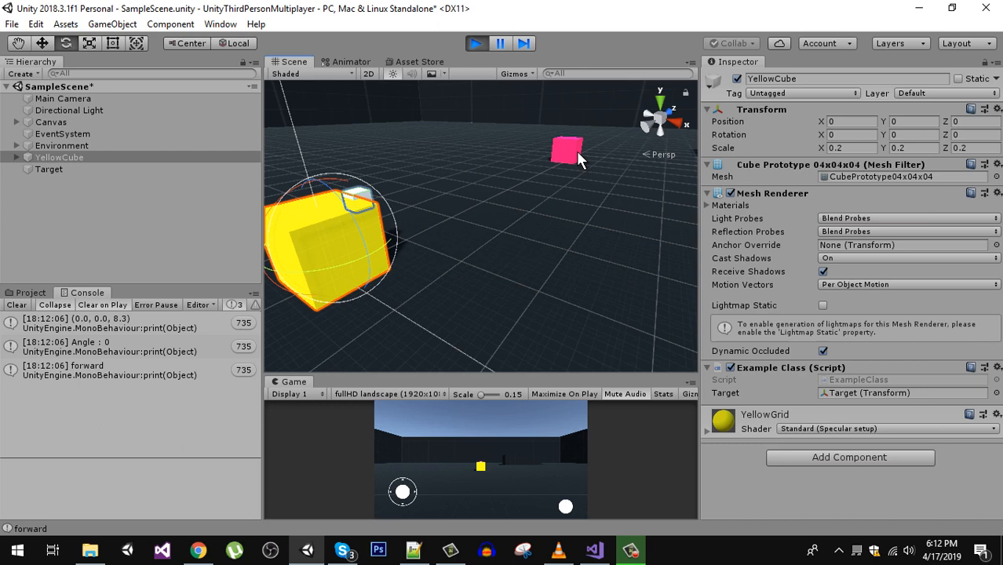
pyautogui.click(49, 169)
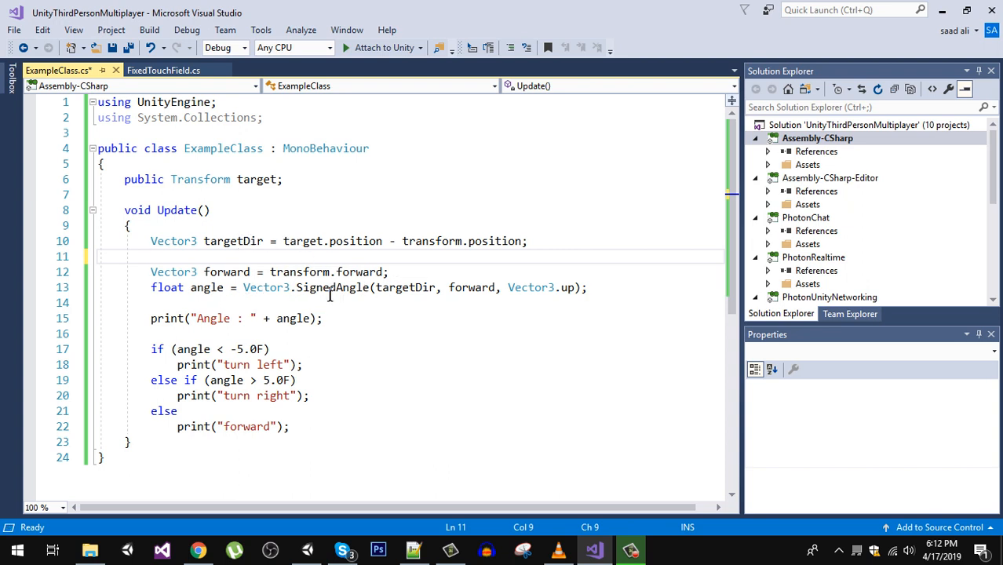
pyautogui.moveTo(471, 287)
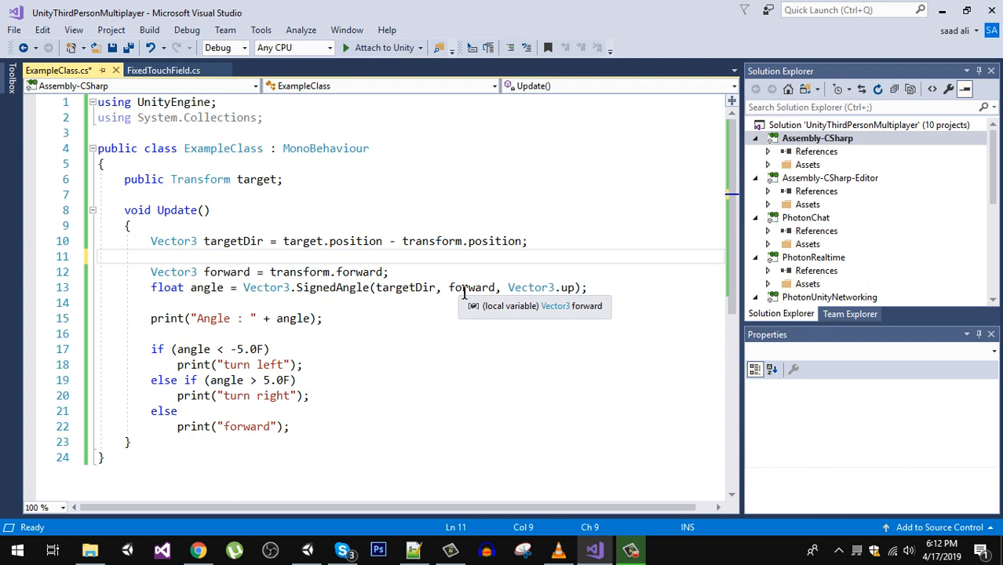
pyautogui.moveTo(459, 293)
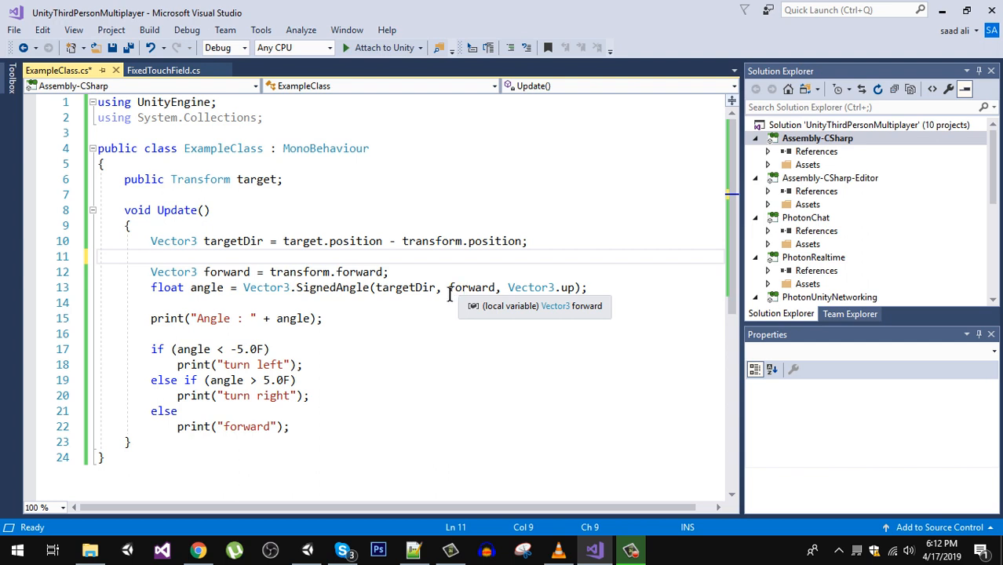
pyautogui.moveTo(333, 287)
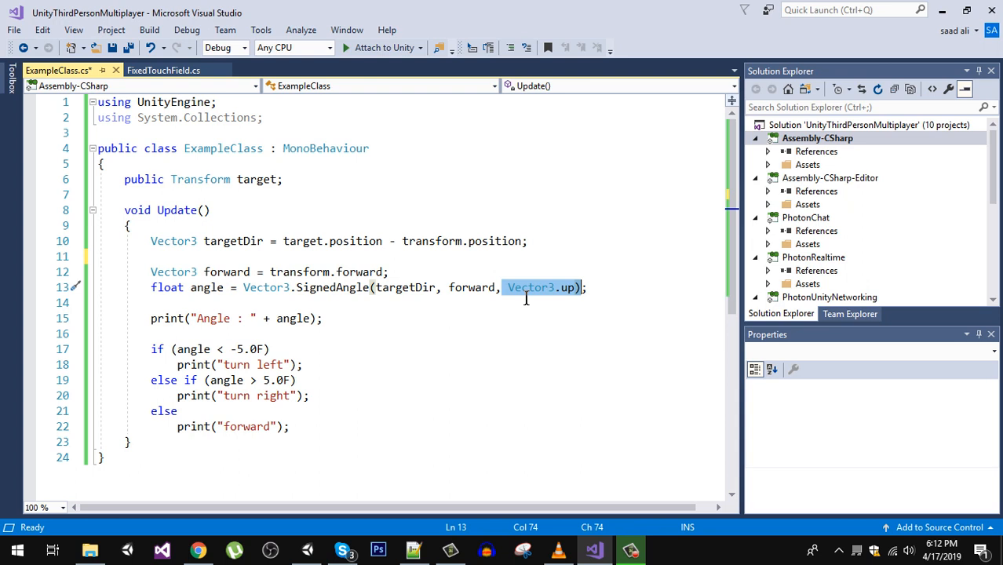
pyautogui.moveTo(566, 303)
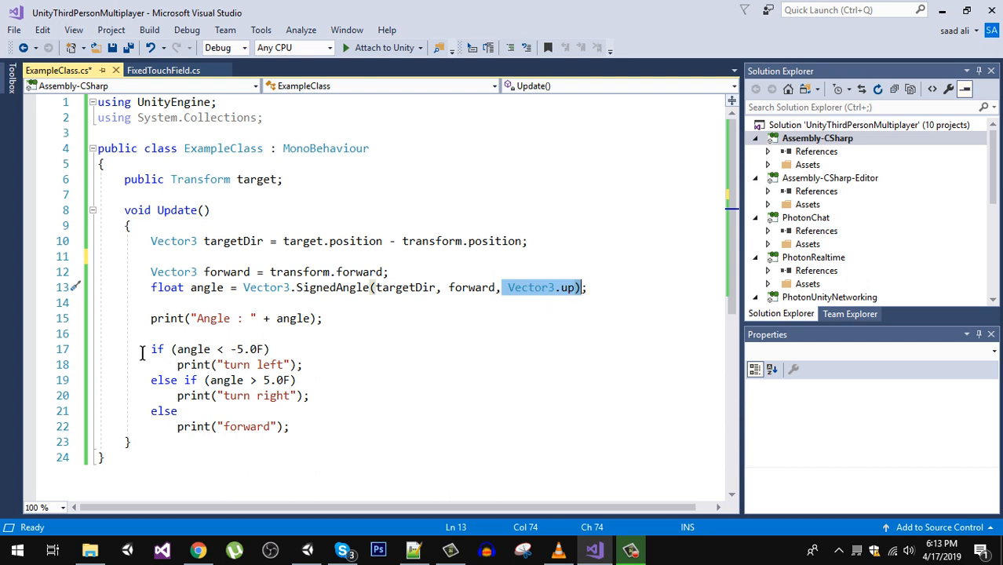
pyautogui.moveTo(151, 349); pyautogui.dragTo(132, 441)
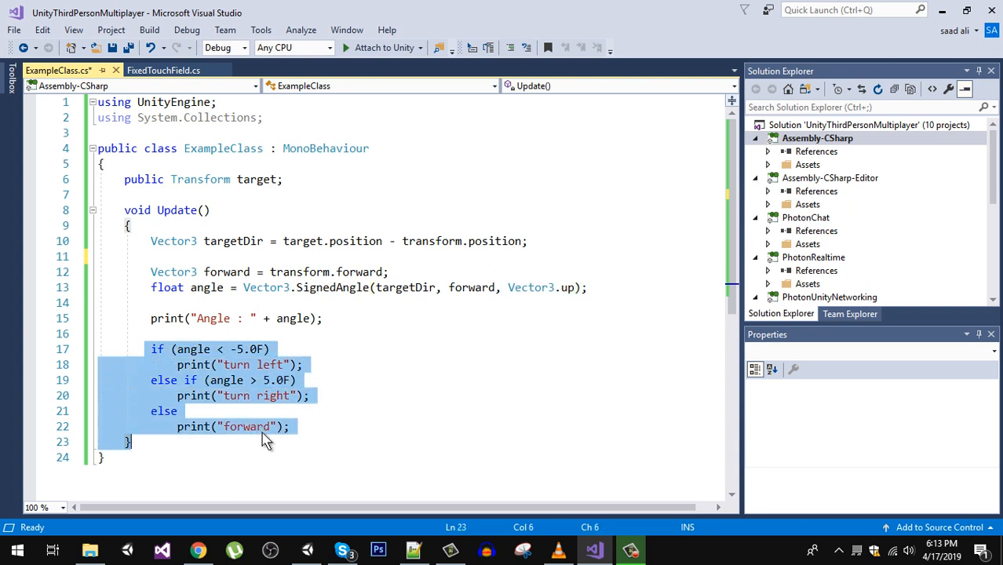
pyautogui.moveTo(251, 365)
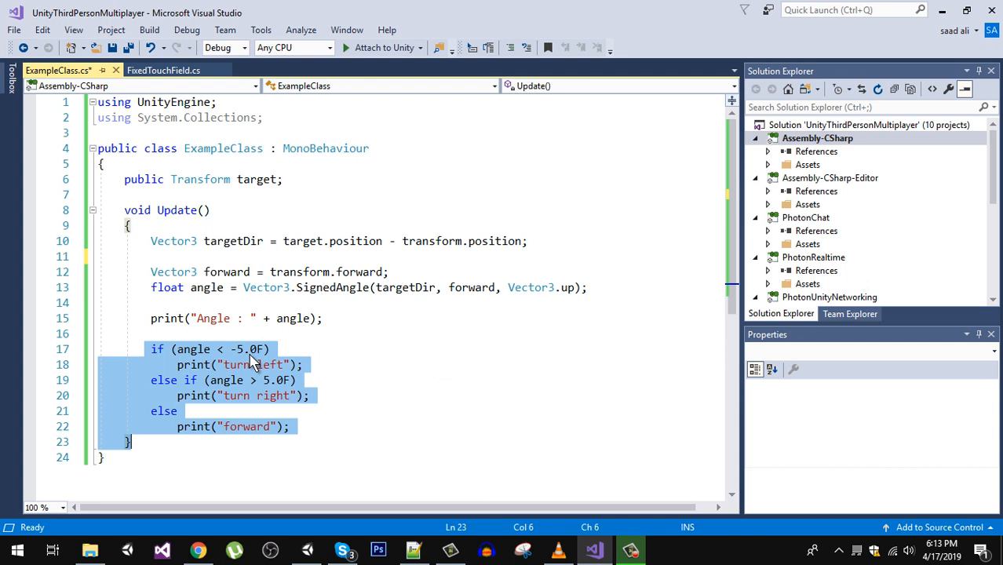
pyautogui.moveTo(259, 364)
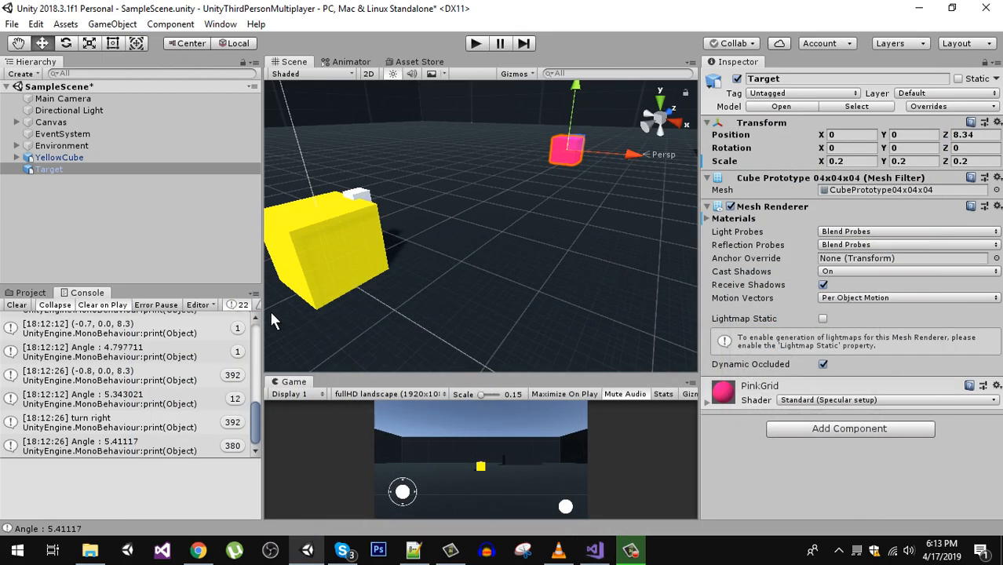
pyautogui.moveTo(362, 268)
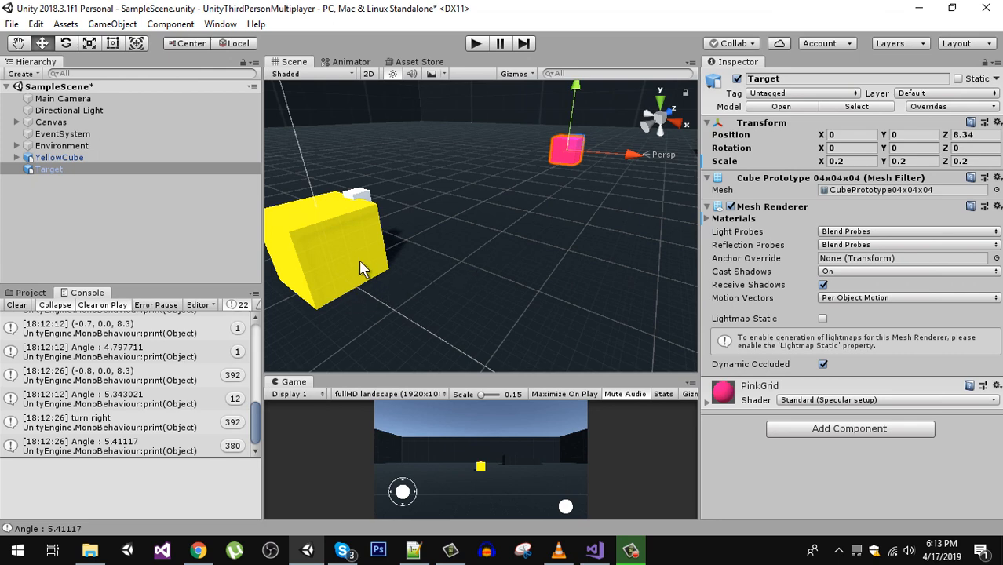
pyautogui.moveTo(369, 243)
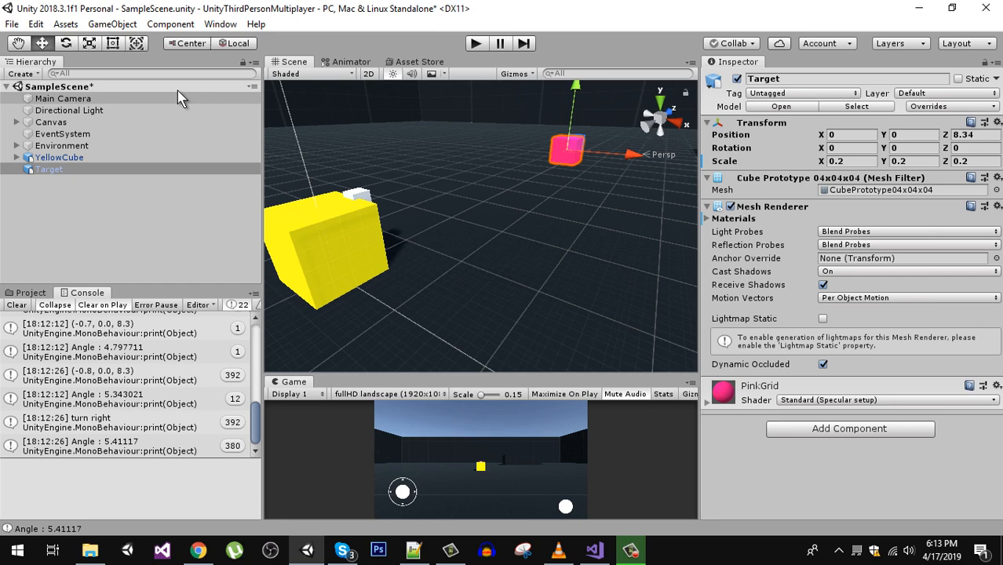
# Select YellowCube in the Hierarchy and switch to the Rotate tool
pyautogui.click(59, 157)
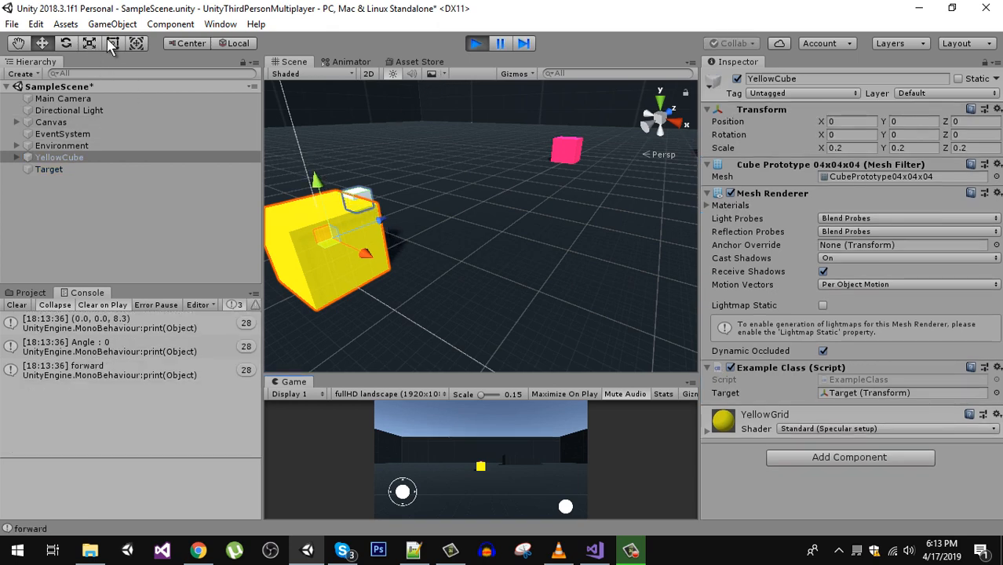
pyautogui.click(90, 44)
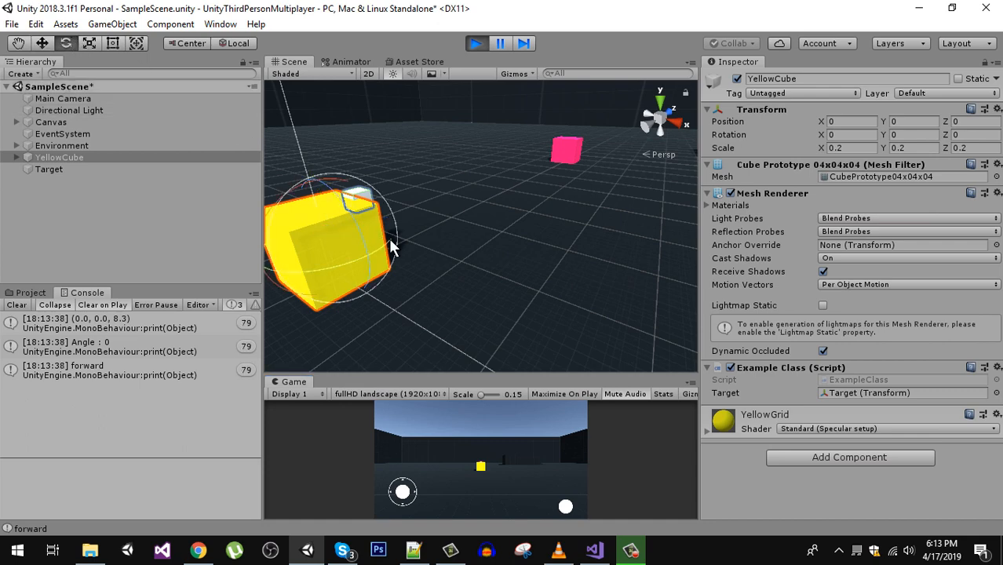